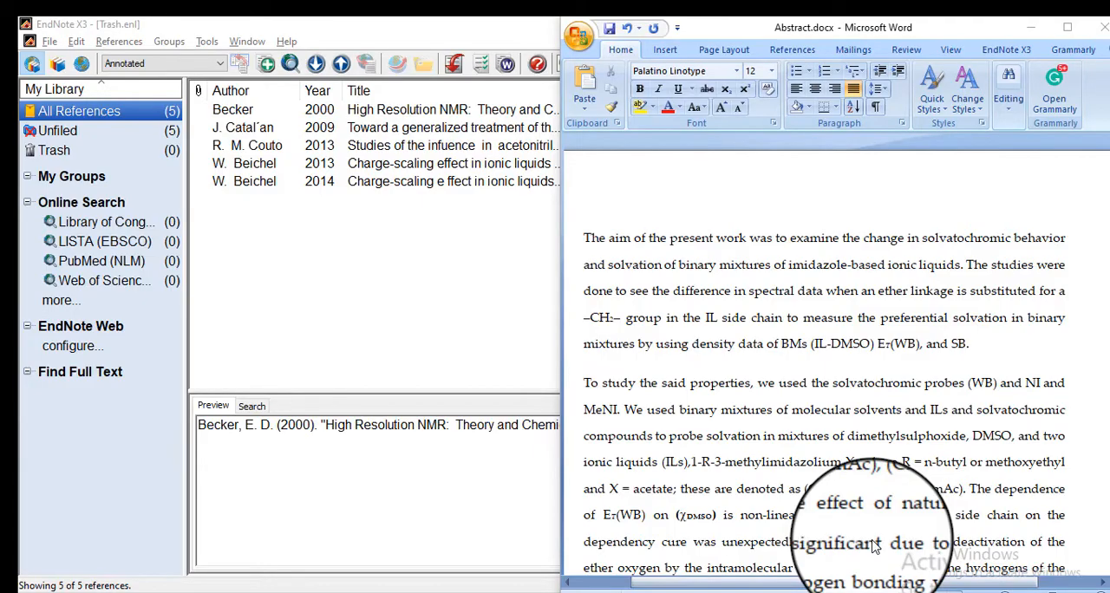
mouse_move(916, 226)
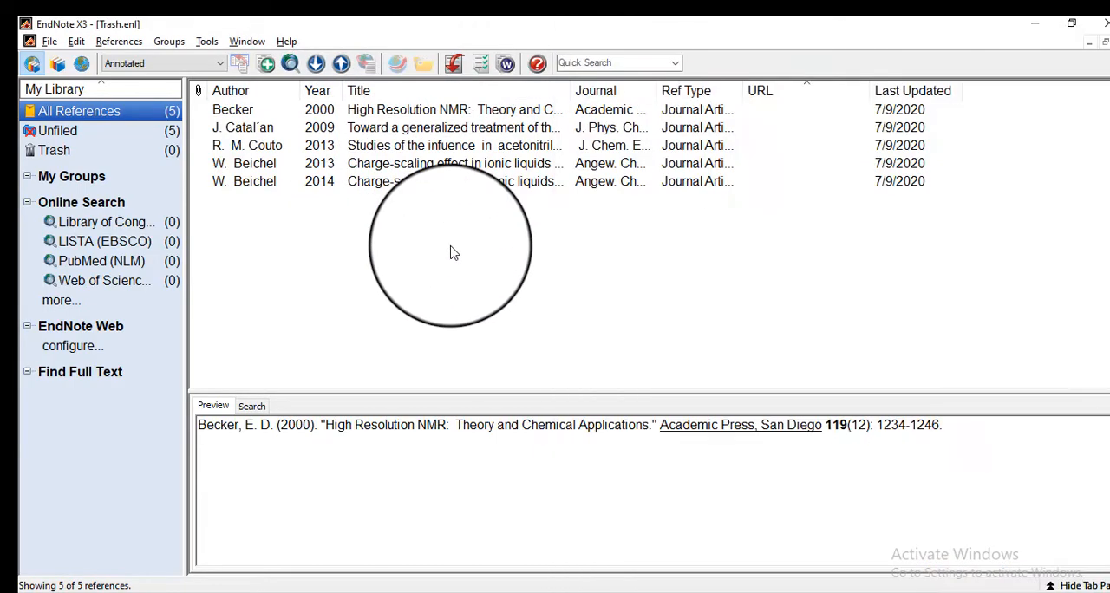
mouse_move(555, 161)
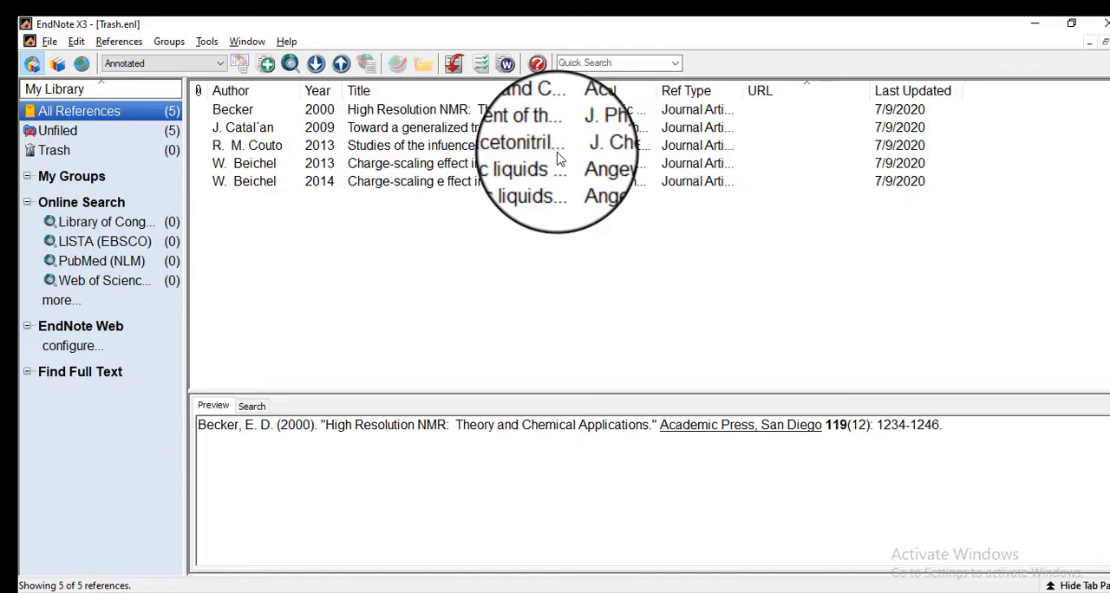
mouse_move(593, 213)
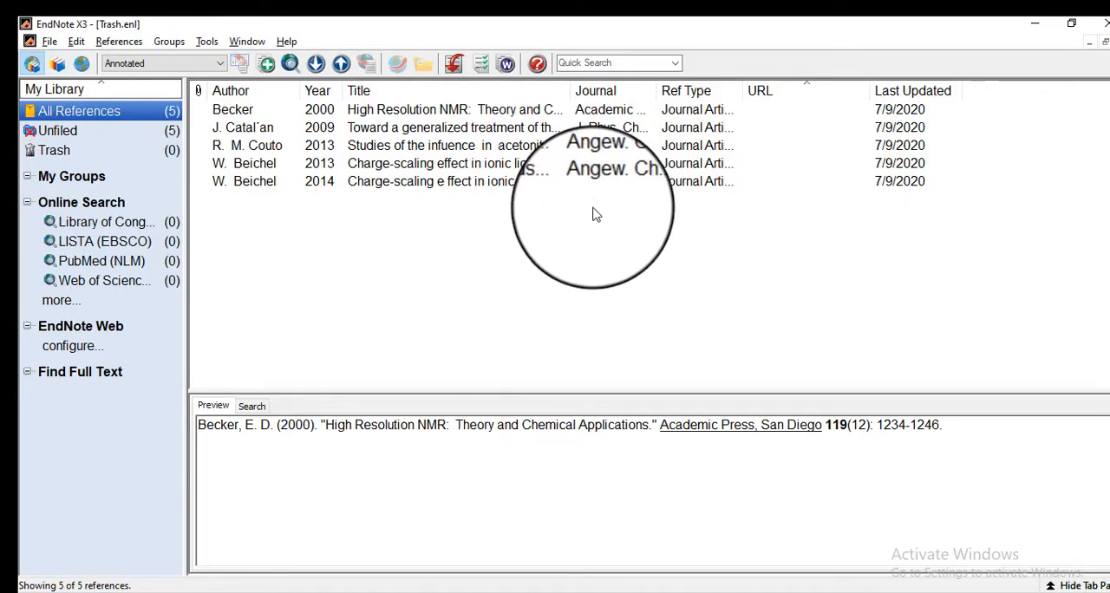
mouse_move(430, 200)
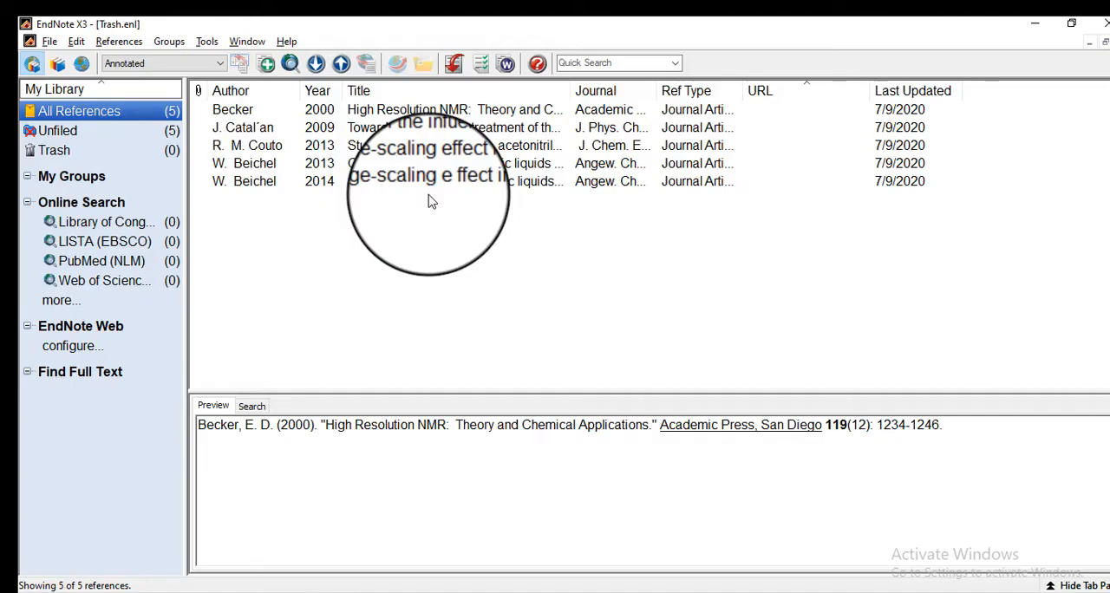
mouse_move(315, 135)
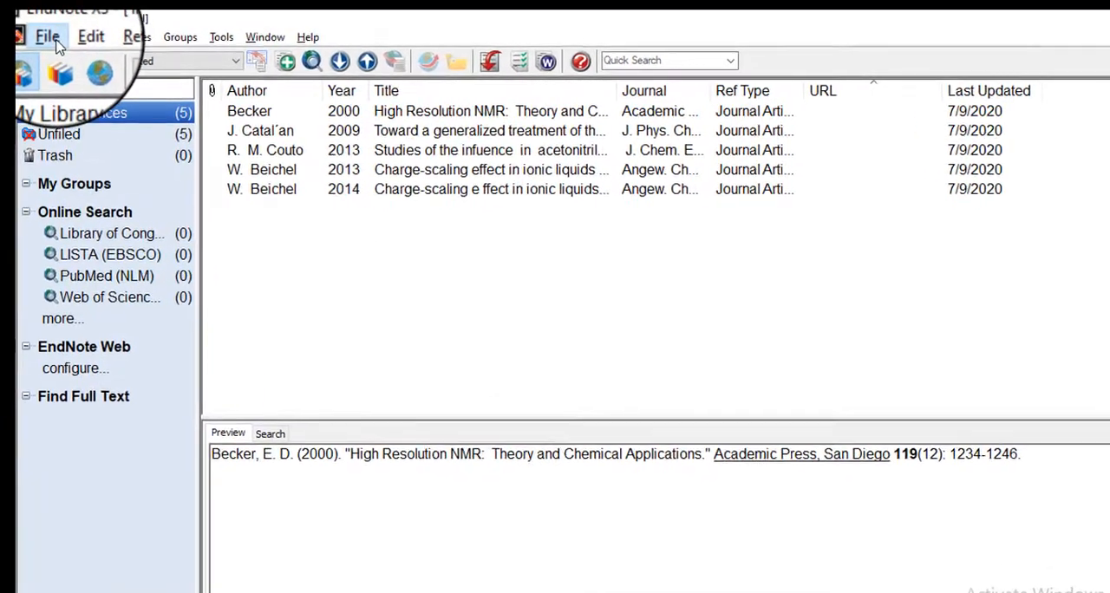
Step: Show the File menu's options for opening a reference library
left_click(47, 36)
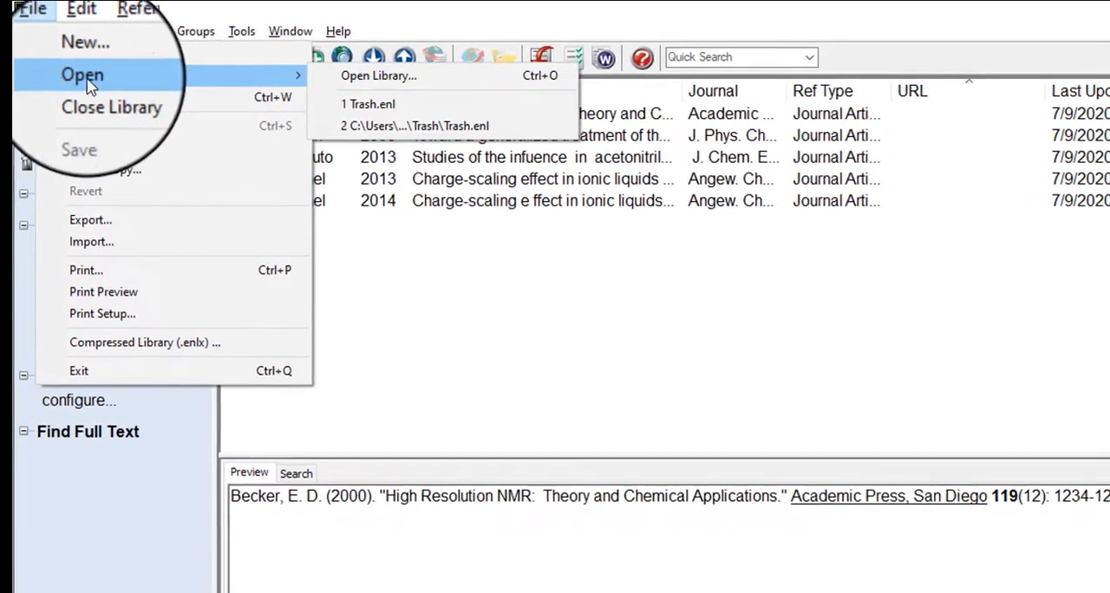
mouse_move(363, 108)
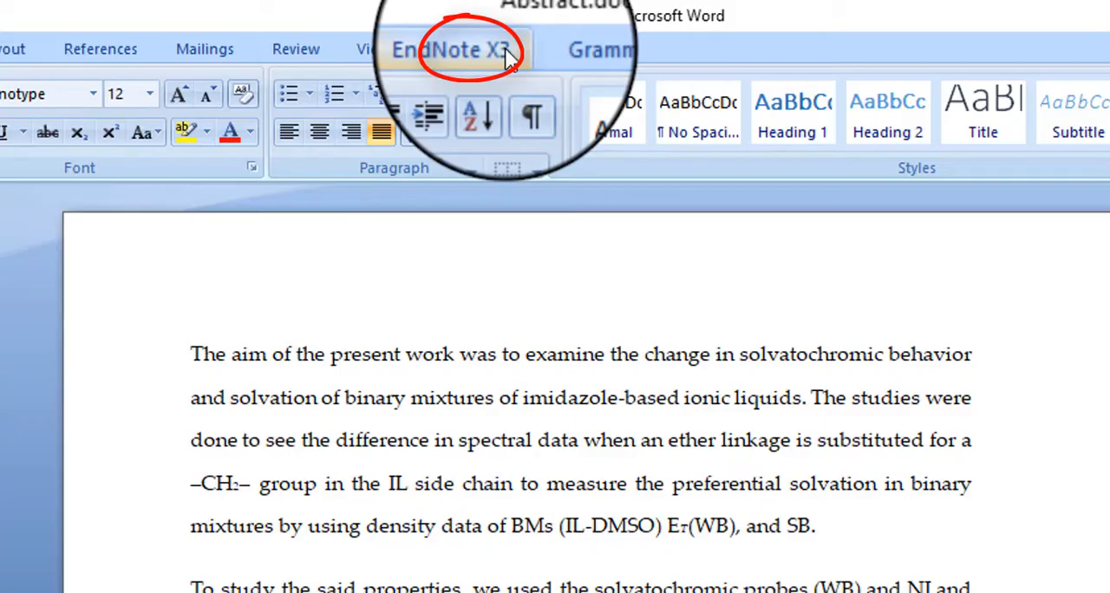
Step: Place the insertion point right after "SB." at the end of the first paragraph
left_click(822, 525)
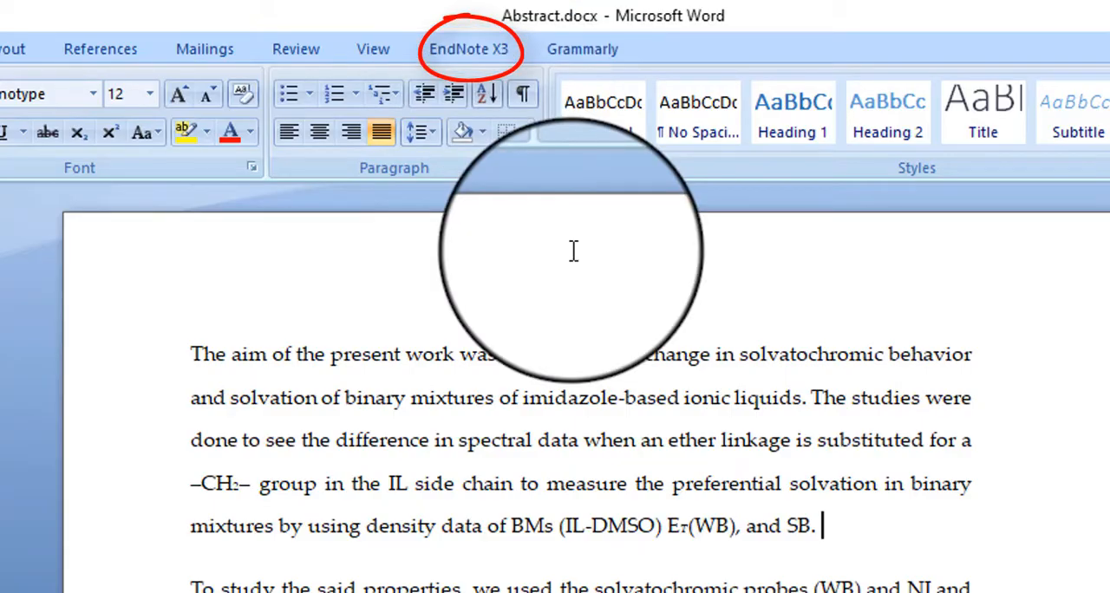
mouse_move(408, 8)
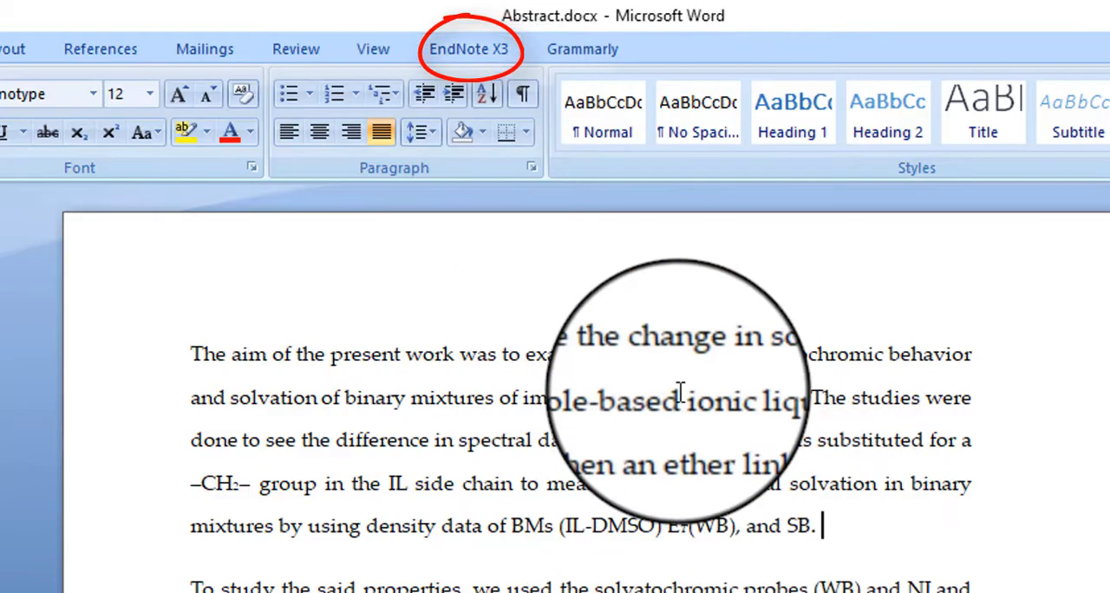
mouse_move(415, 322)
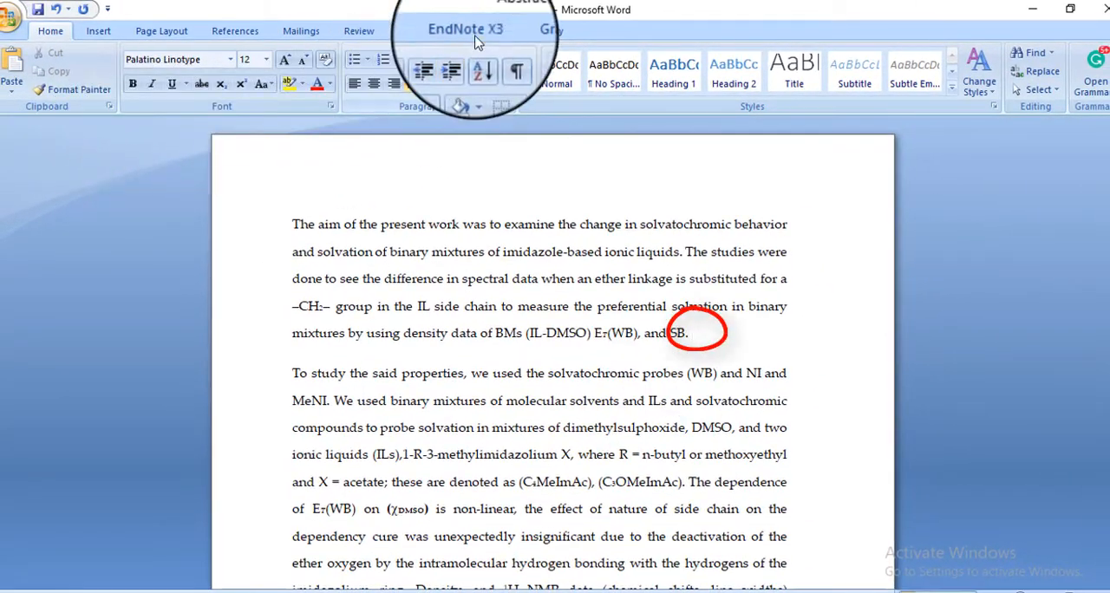
Step: Search the library for "a" and insert the Becker 2000 citation after "SB."
left_click(465, 28)
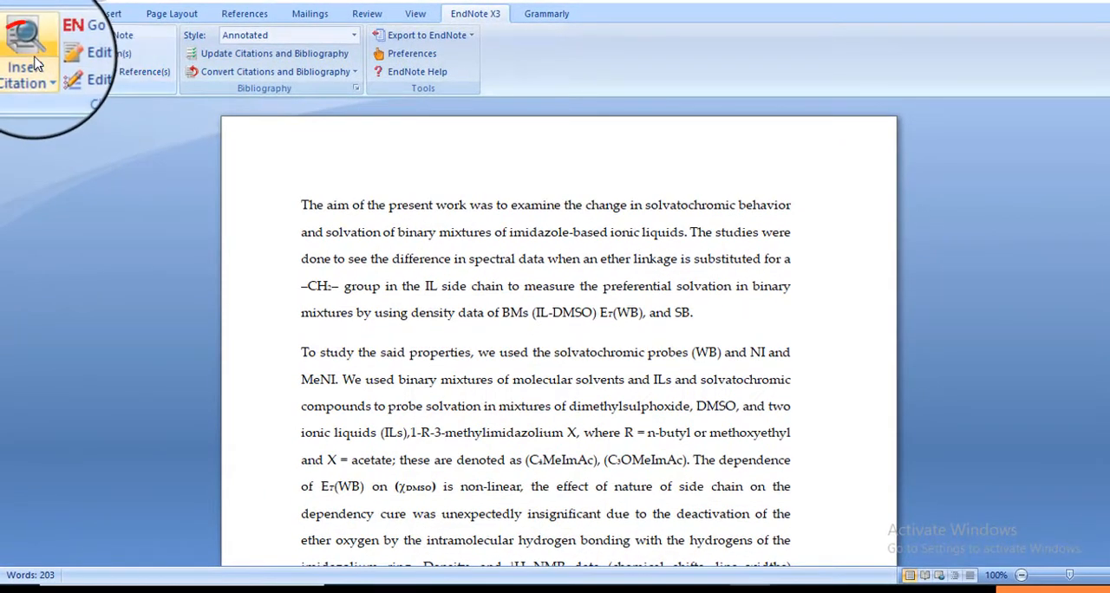
mouse_move(26, 66)
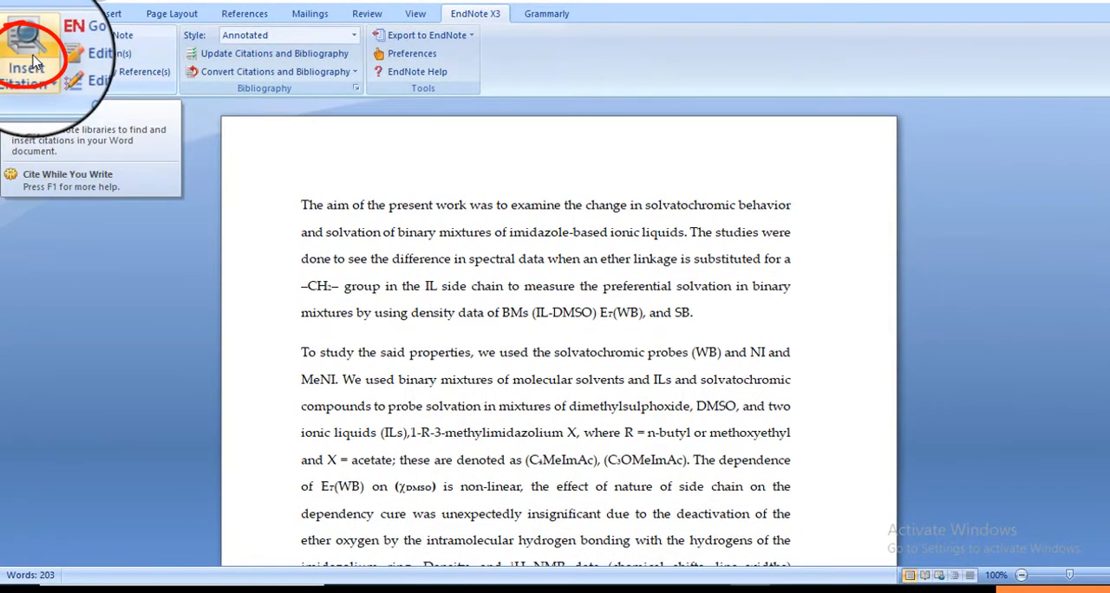
left_click(28, 63)
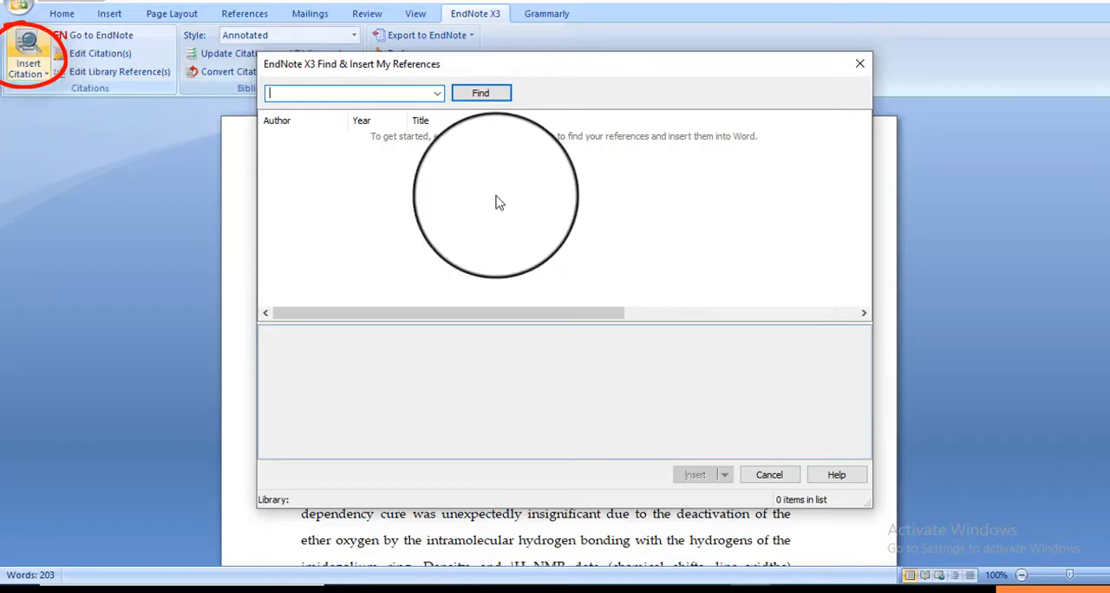
mouse_move(412, 111)
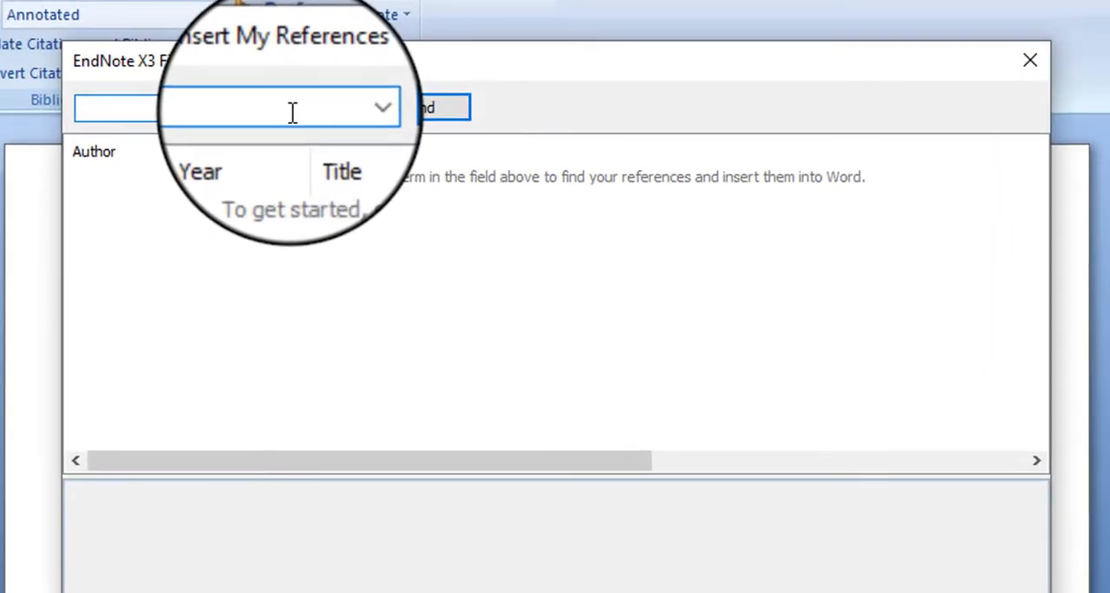
type("a")
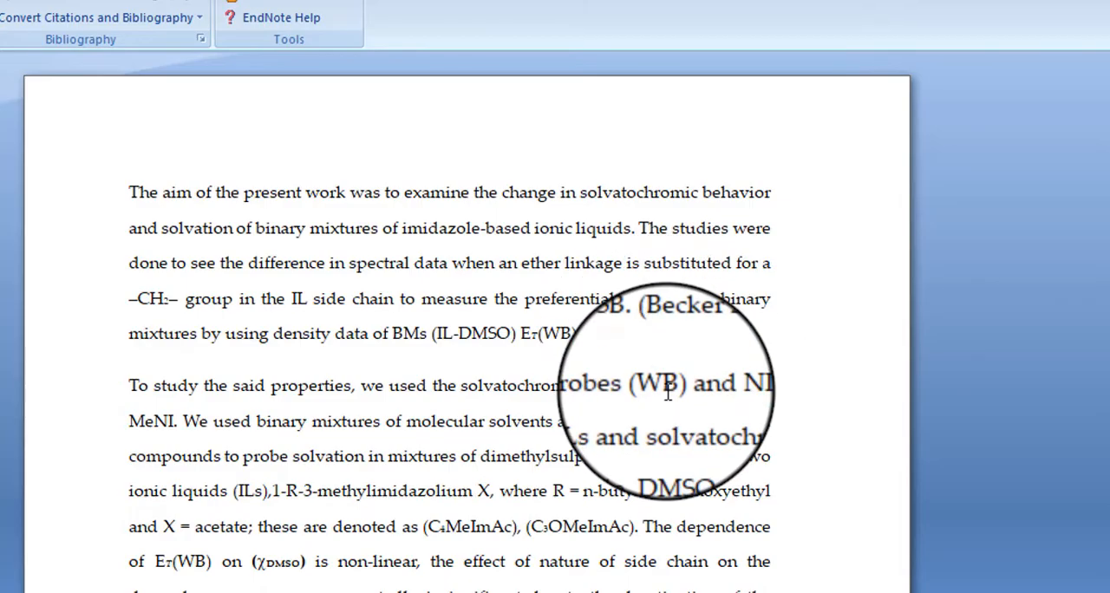
scroll("down", 3)
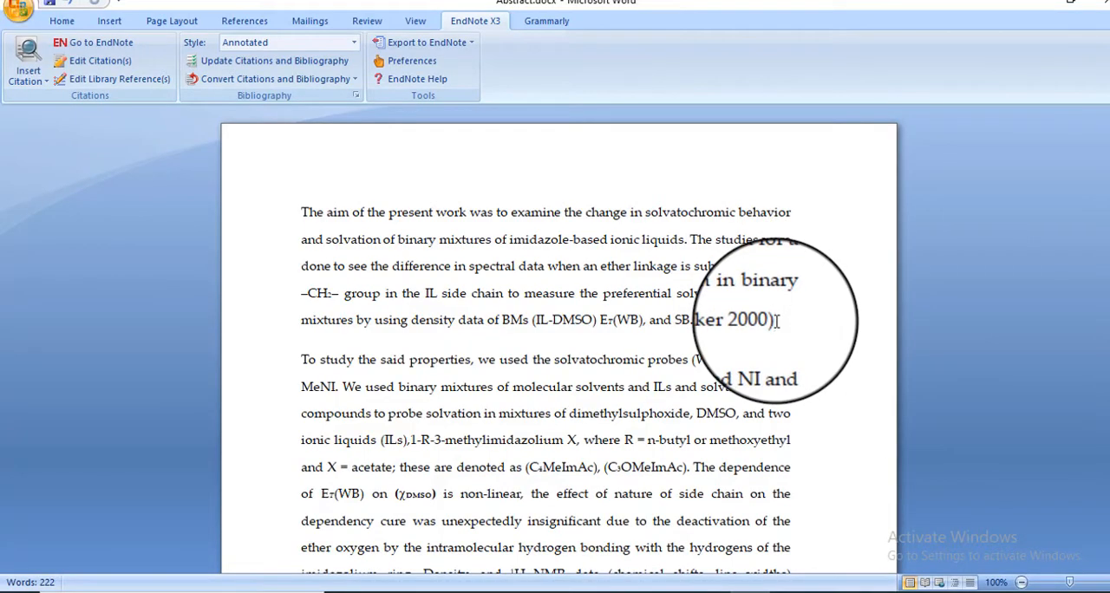
mouse_move(31, 61)
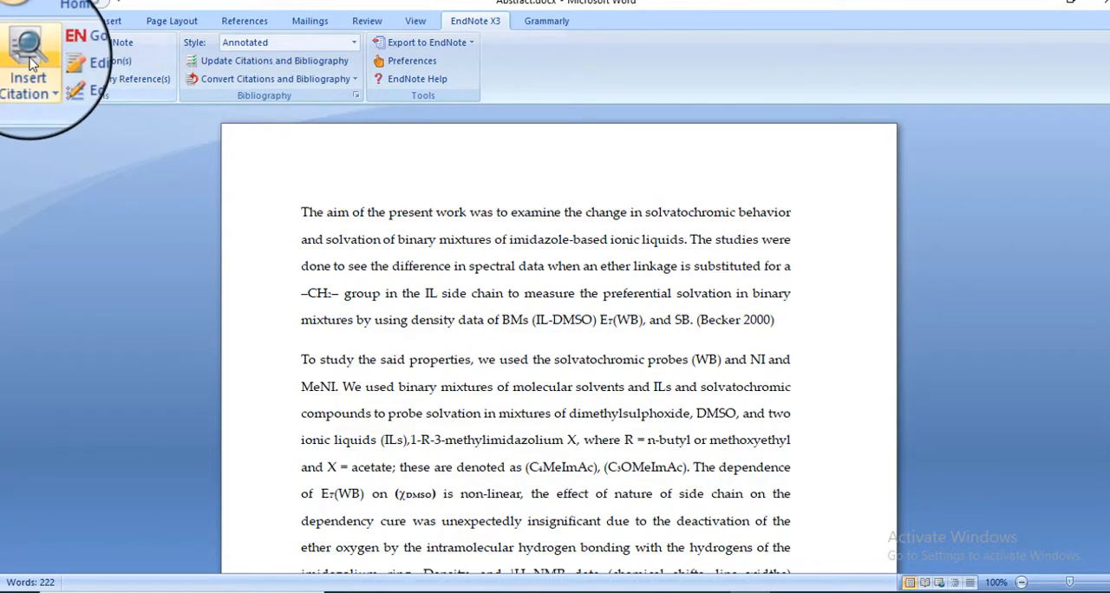
left_click(28, 73)
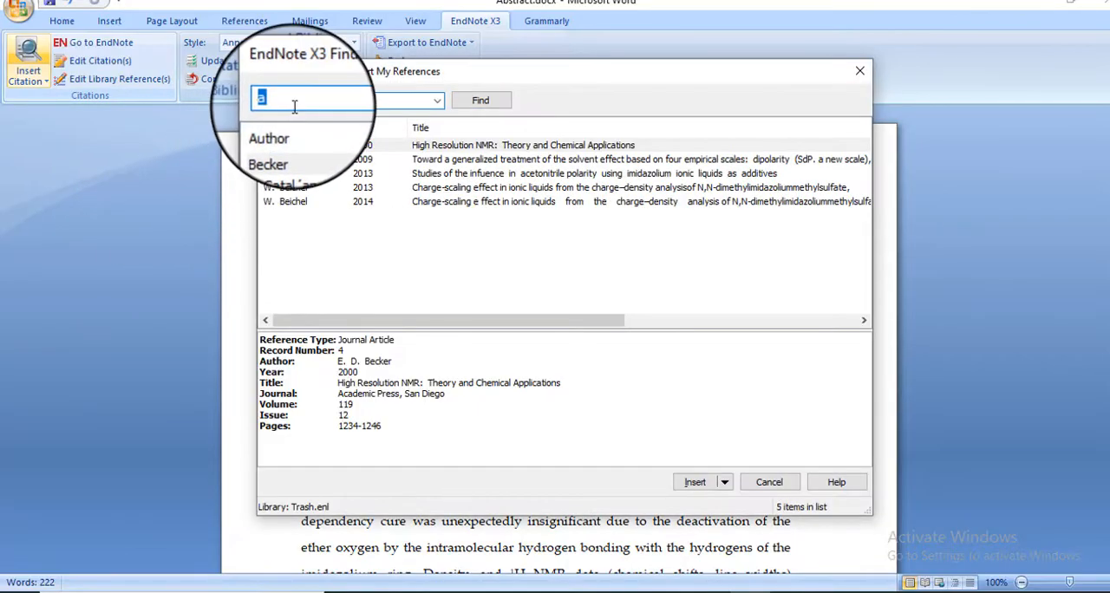
left_click(295, 145)
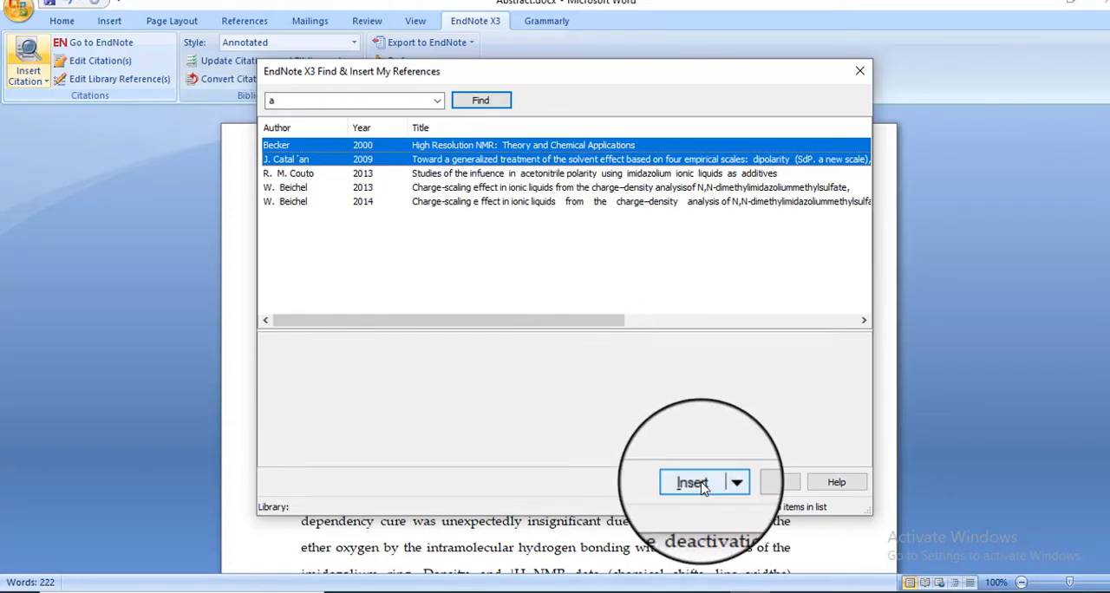
left_click(691, 482)
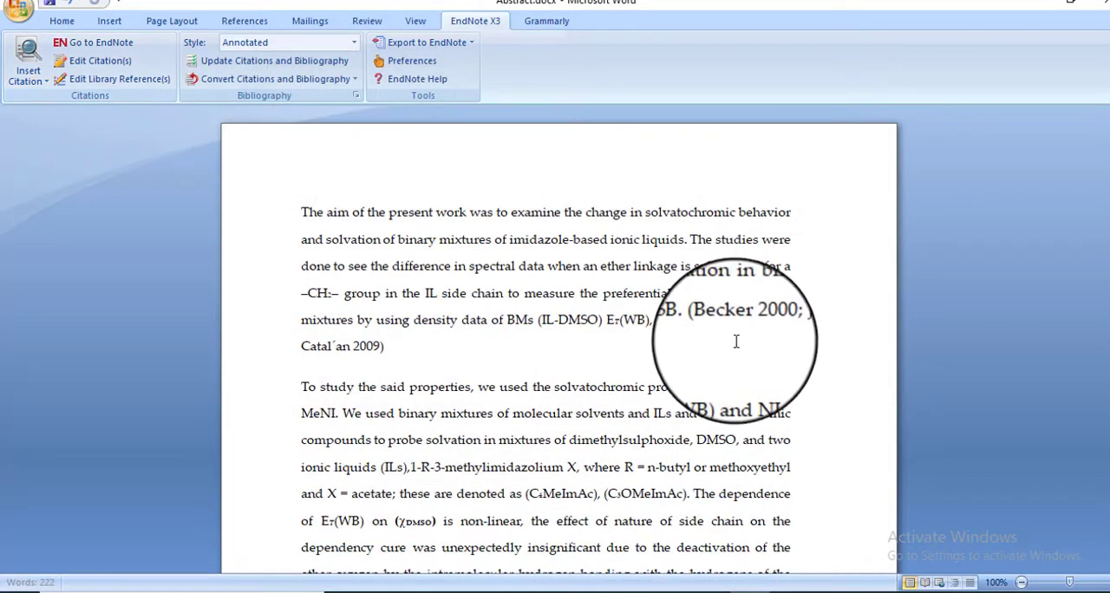
scroll("down", 3)
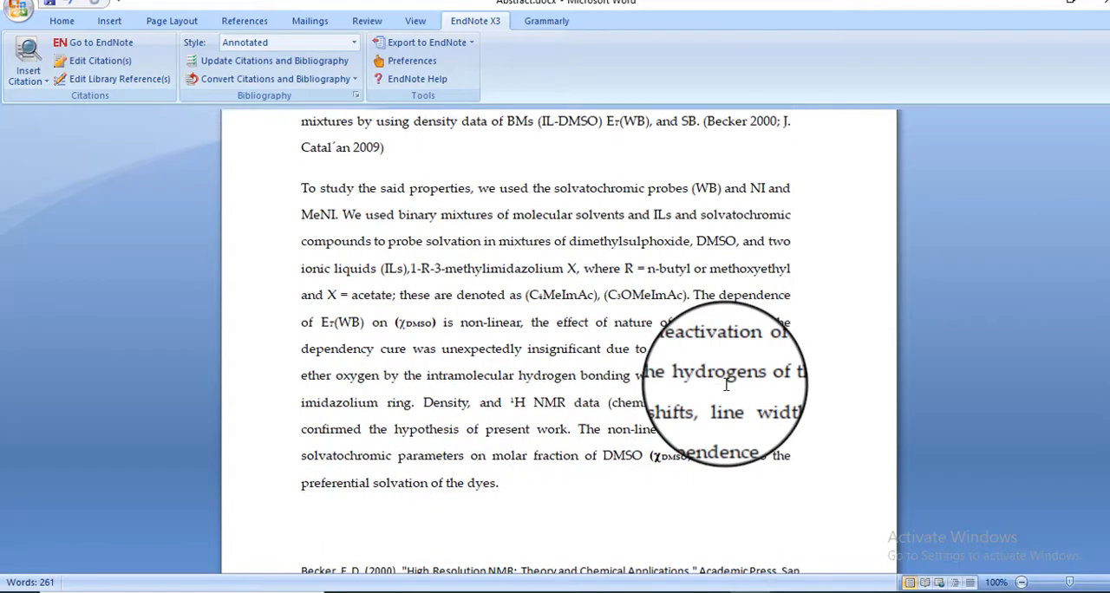
scroll("down", 3)
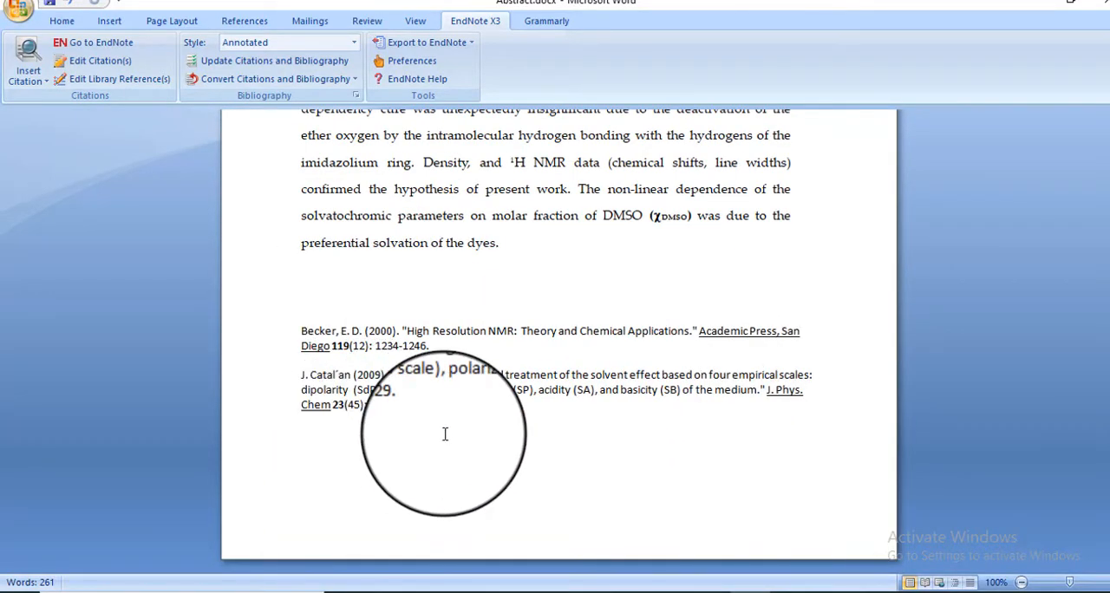
scroll("up", 3)
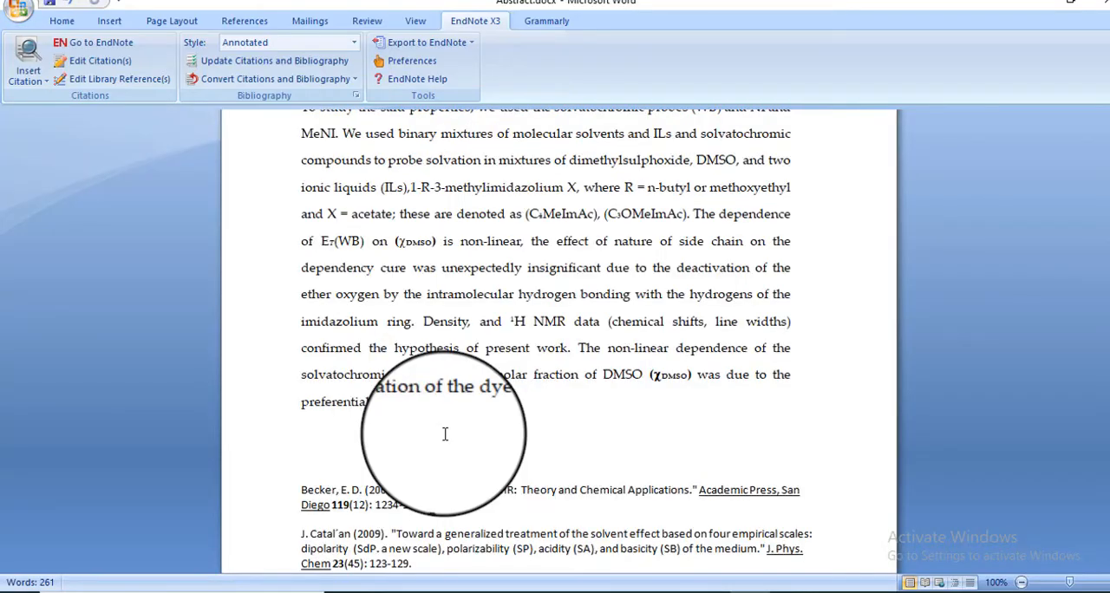
scroll("up", 3)
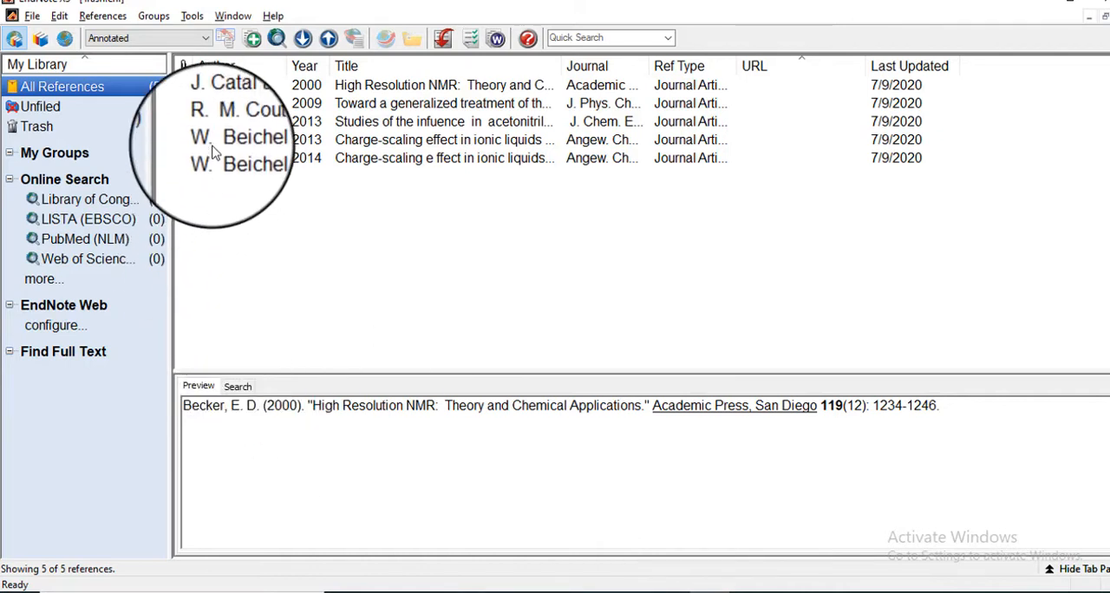
Step: Select the W. Beichel 2013 charge-scaling reference in the library list
left_click(444, 138)
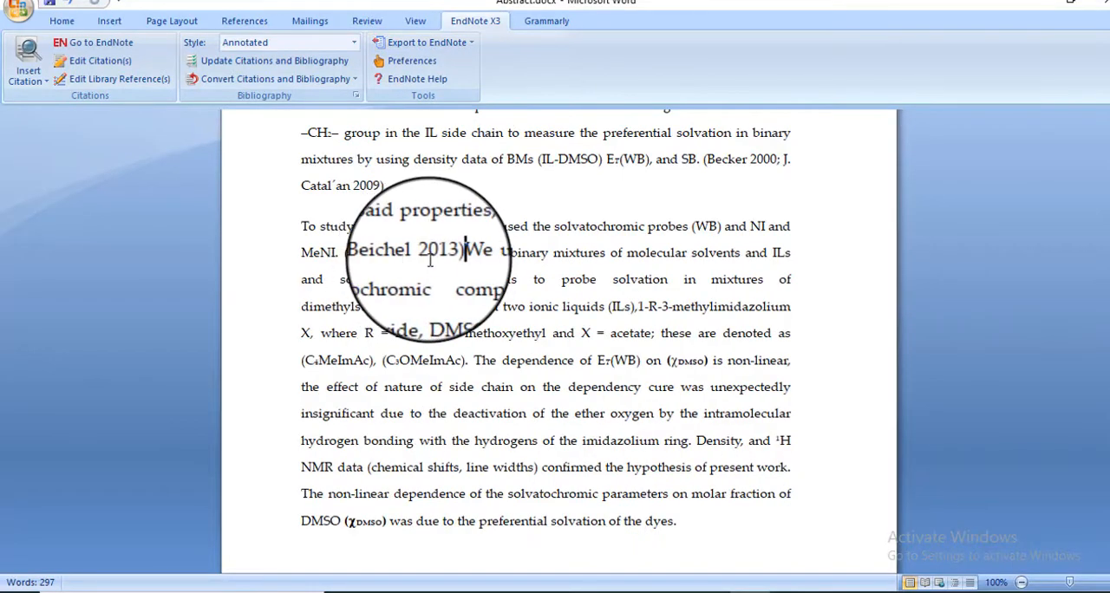
mouse_move(340, 581)
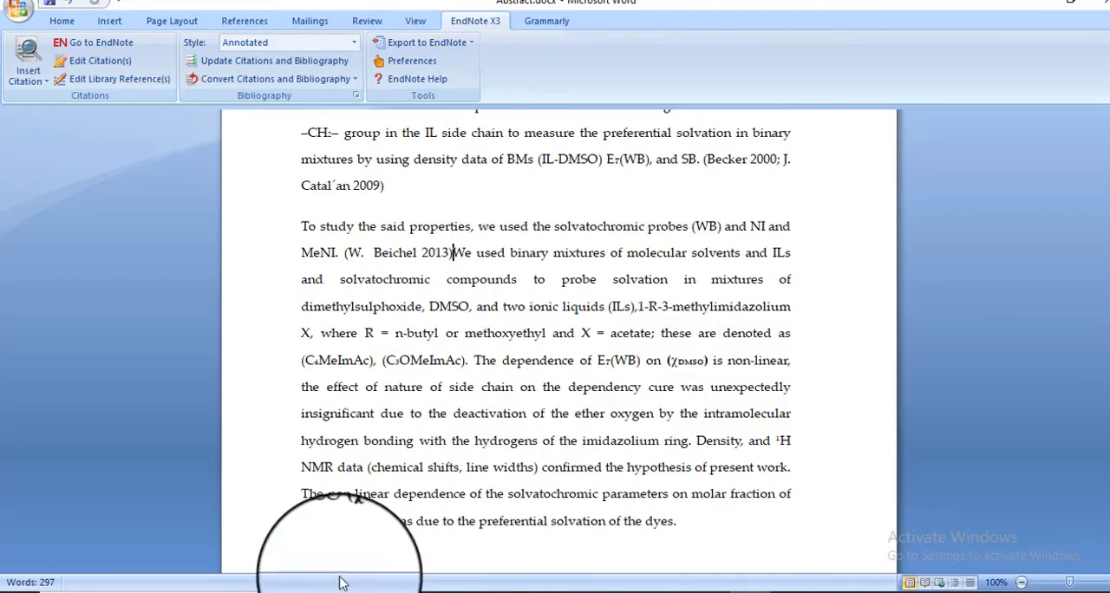
Step: Review the abstract after citing Beichel 2013 at MeNI. and DMSO, bibliography at three entries
scroll("down", 3)
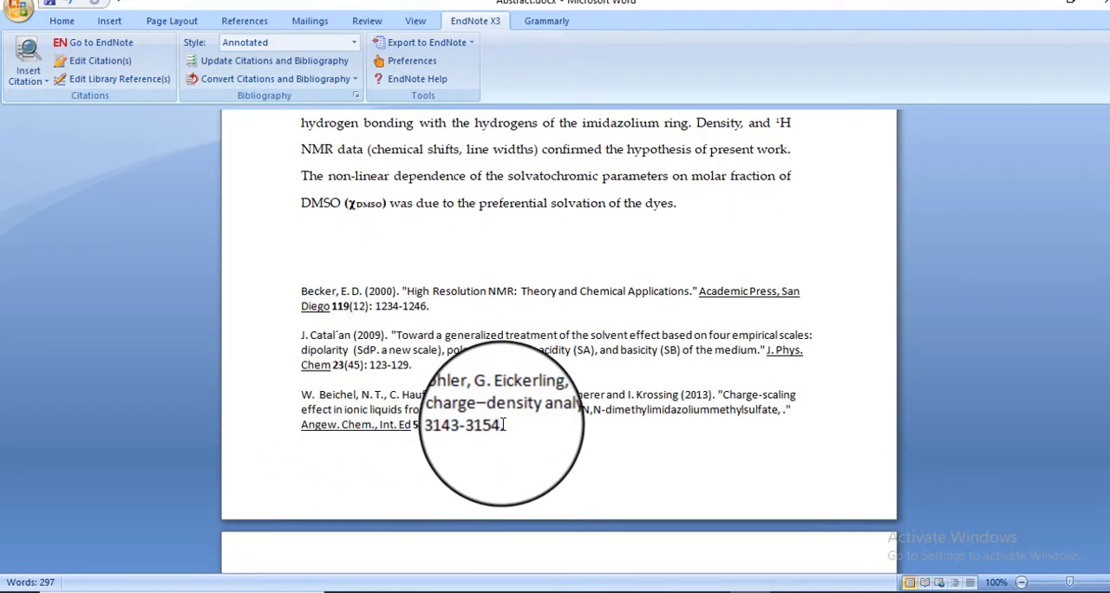
scroll("up", 3)
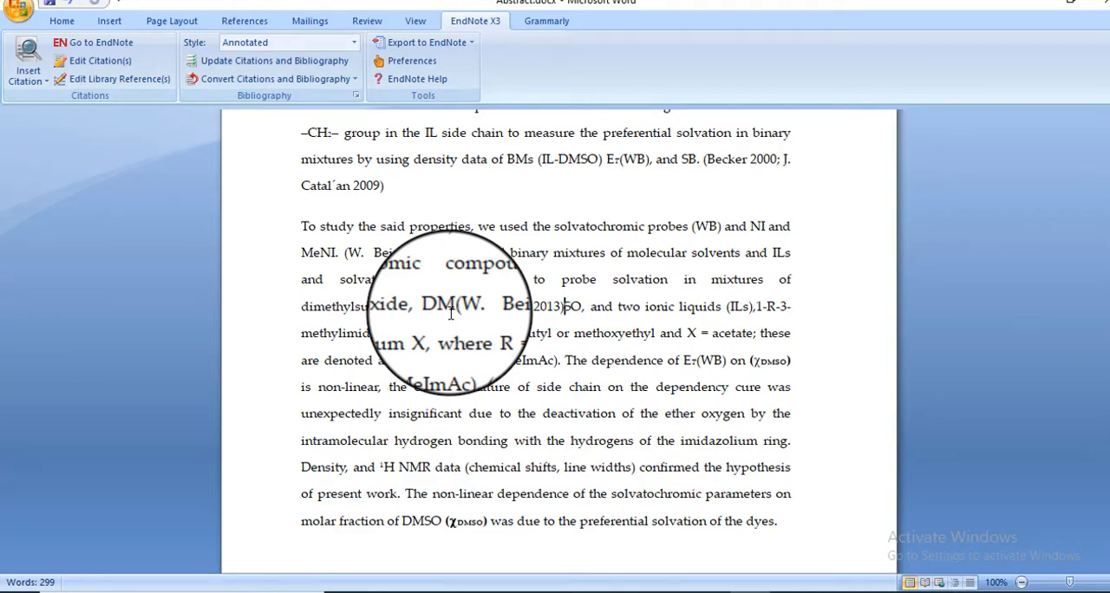
mouse_move(512, 356)
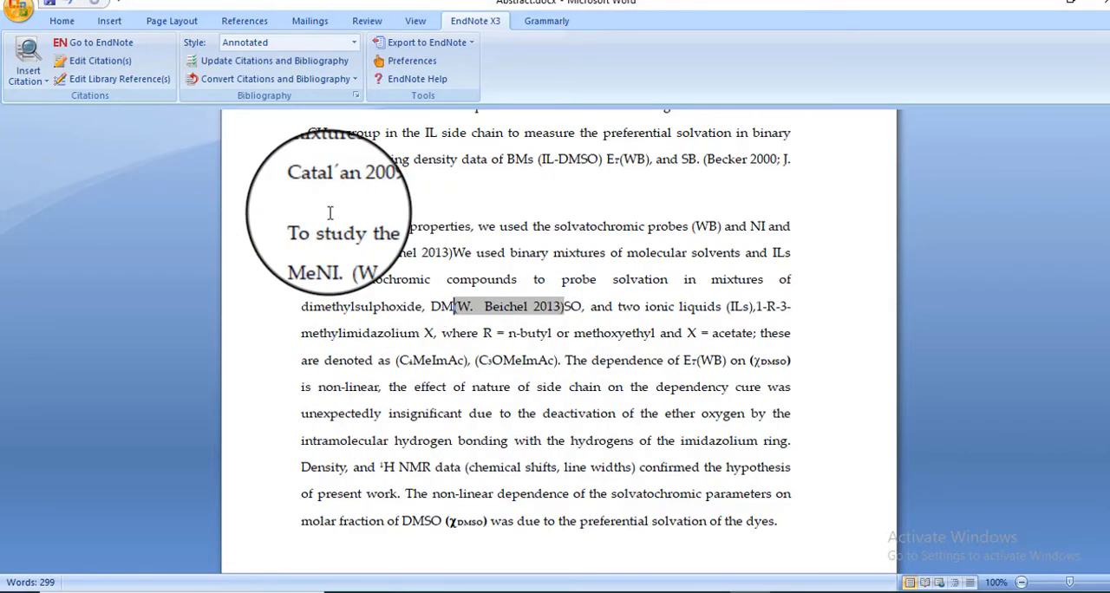
mouse_move(607, 165)
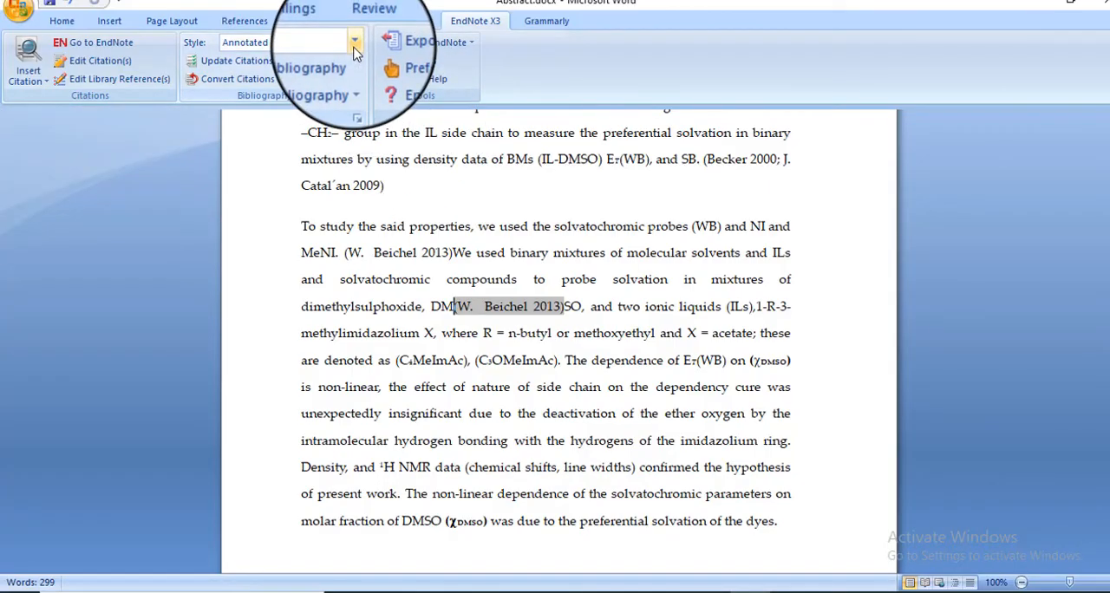
left_click(353, 42)
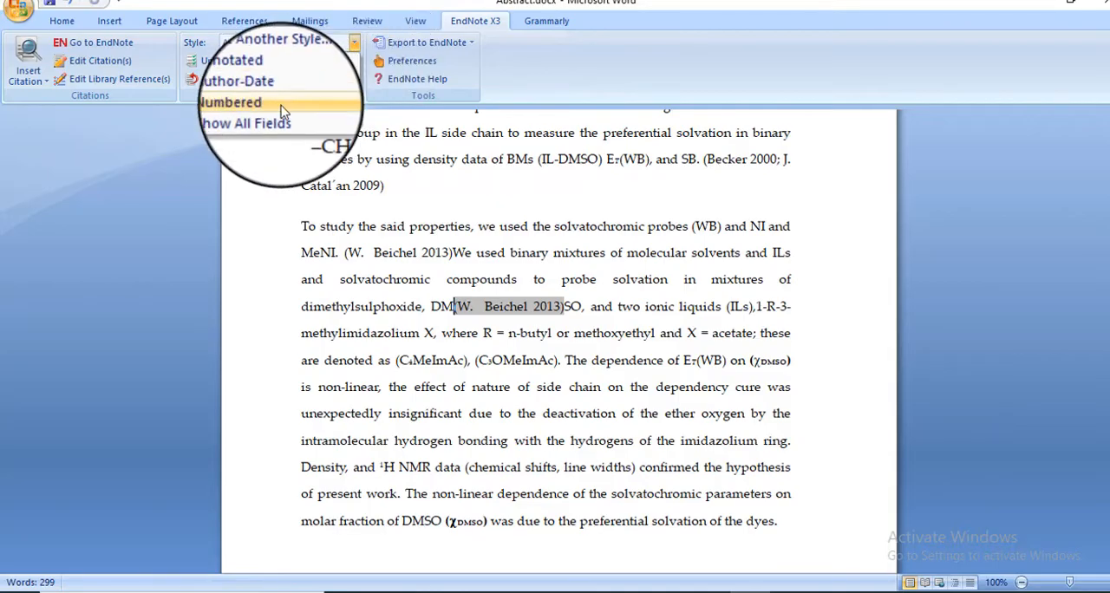
left_click(232, 59)
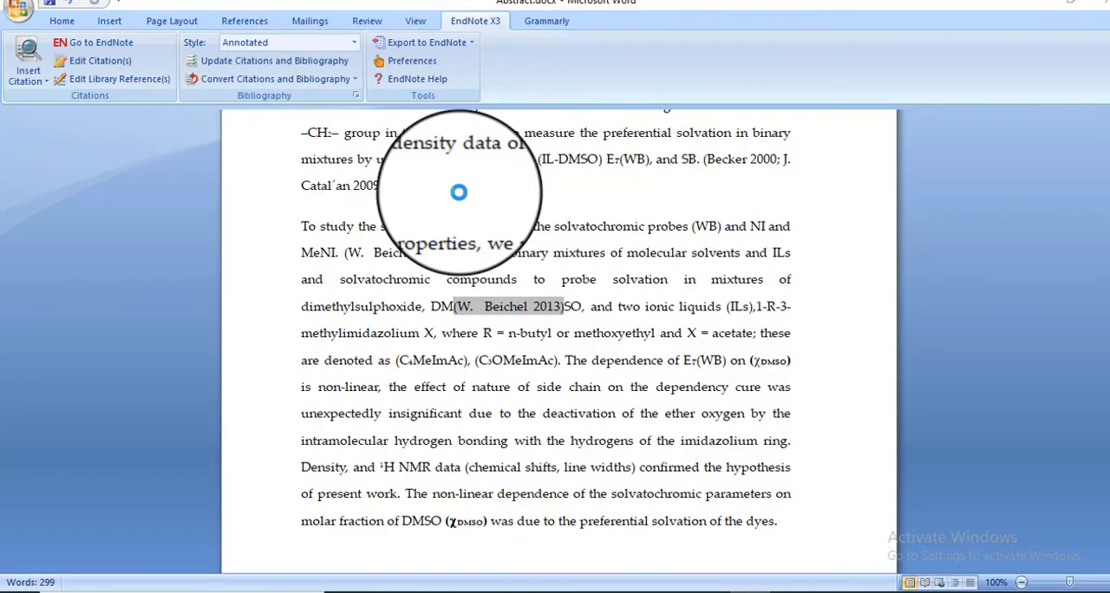
left_click(286, 41)
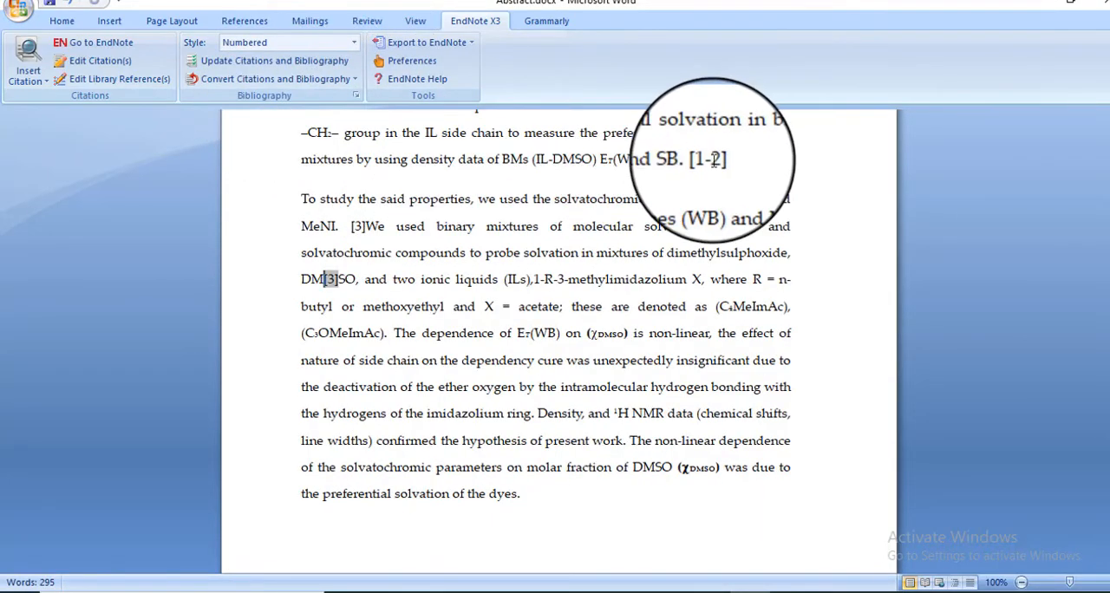
scroll("down", 3)
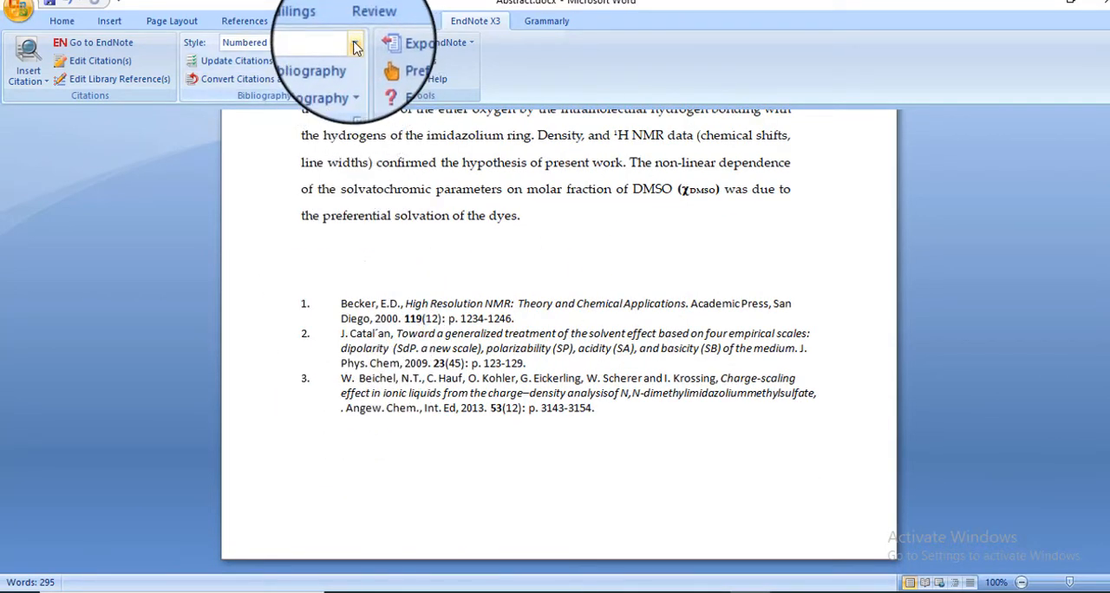
left_click(354, 45)
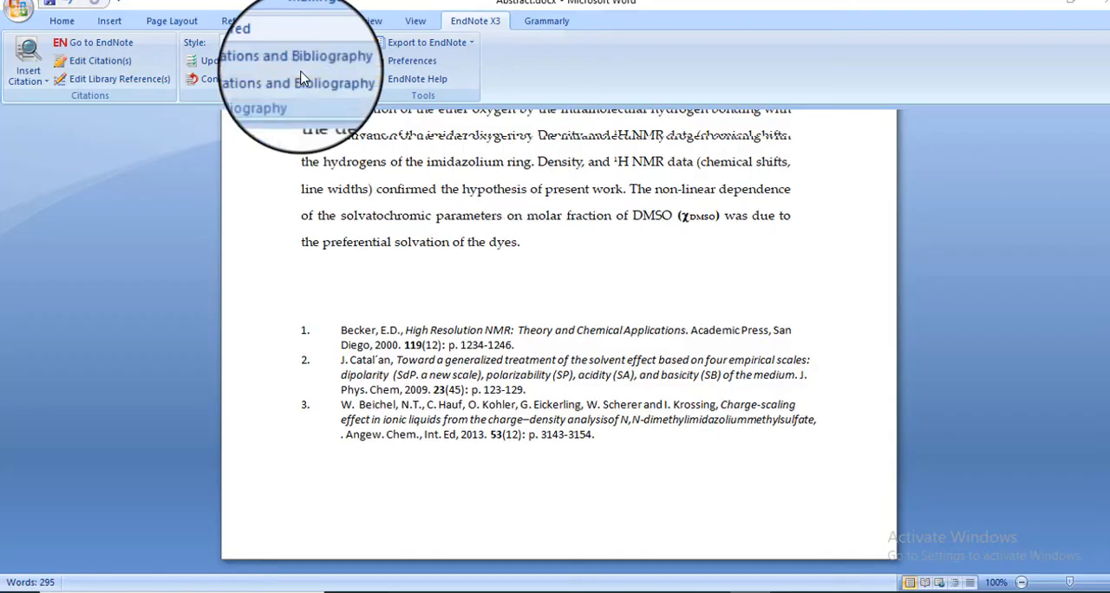
left_click(288, 41)
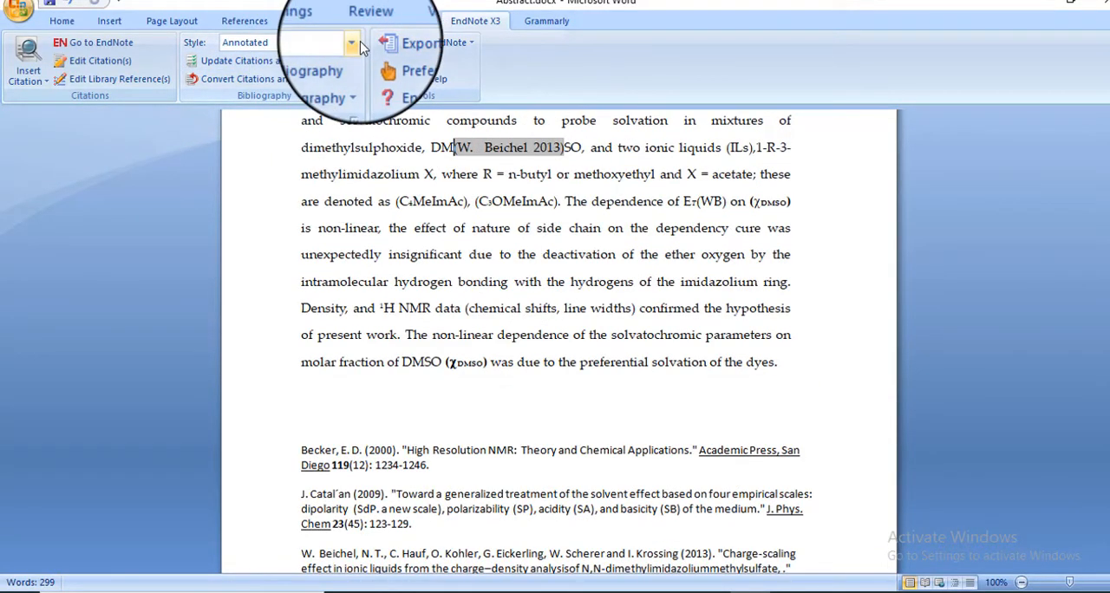
Step: Show the citation style list to choose Author-Date for the abstract
left_click(350, 42)
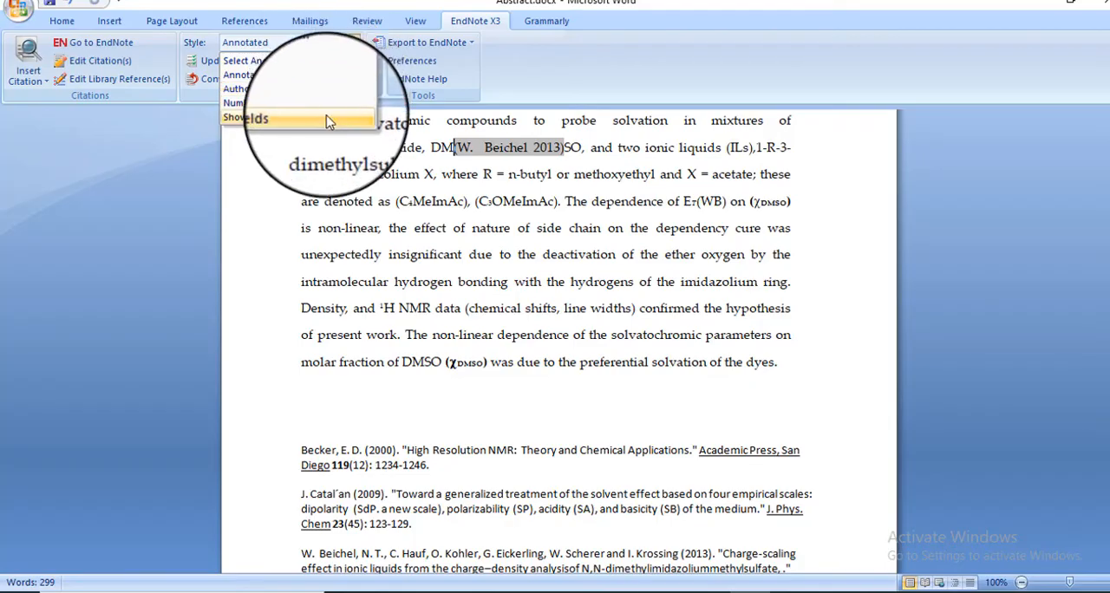
mouse_move(291, 90)
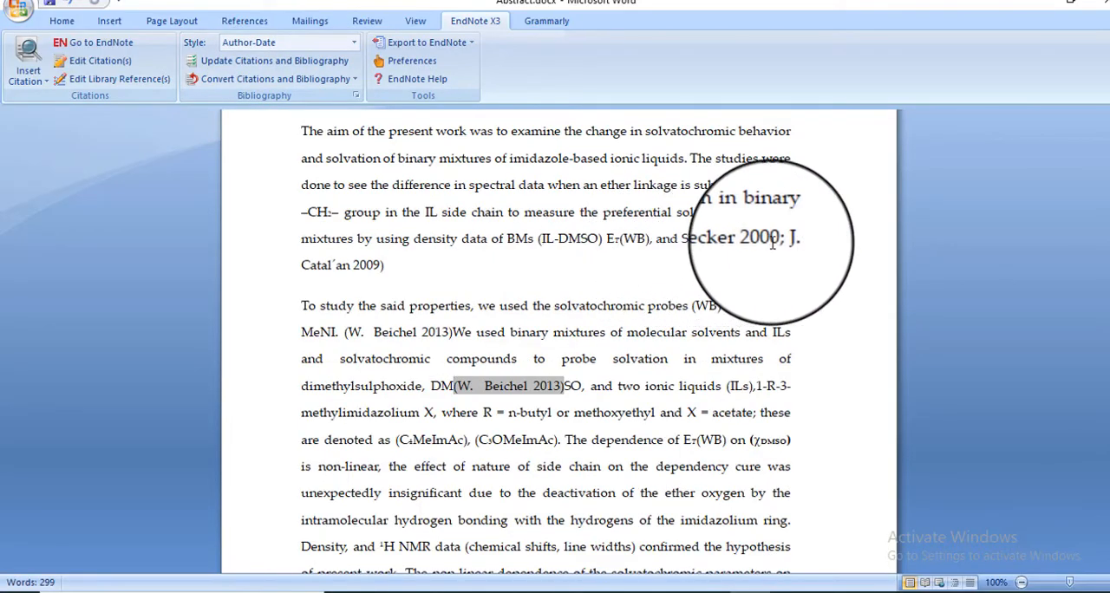
mouse_move(475, 263)
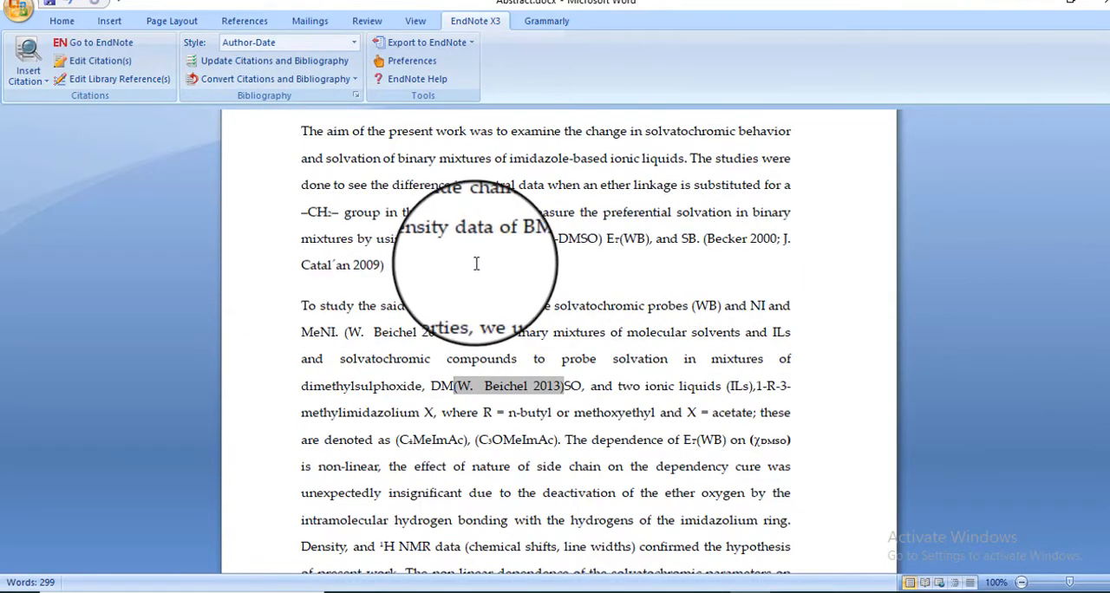
mouse_move(708, 239)
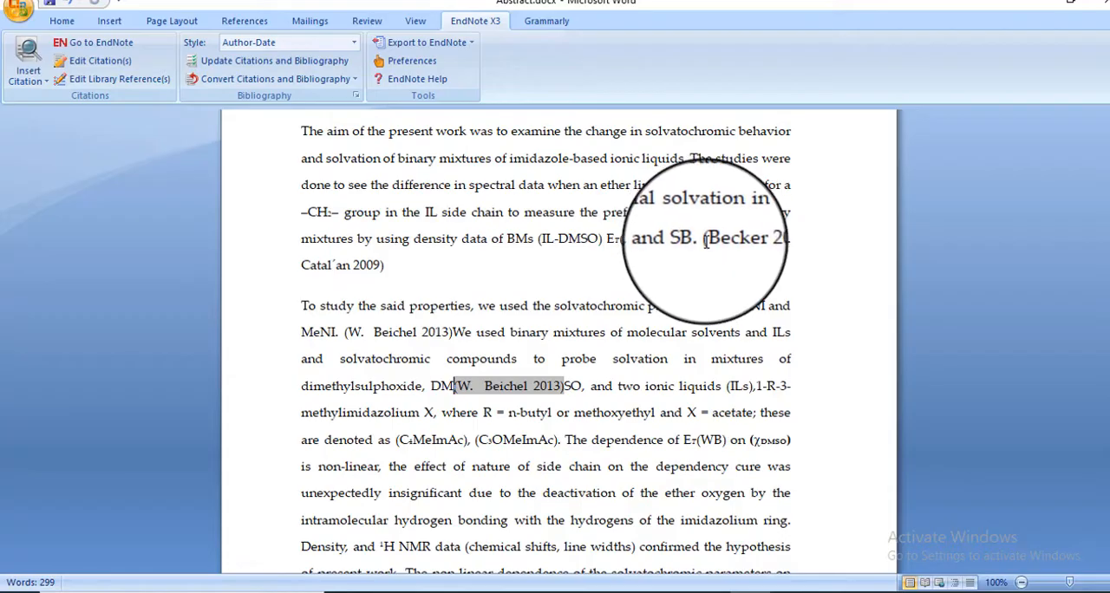
mouse_move(420, 261)
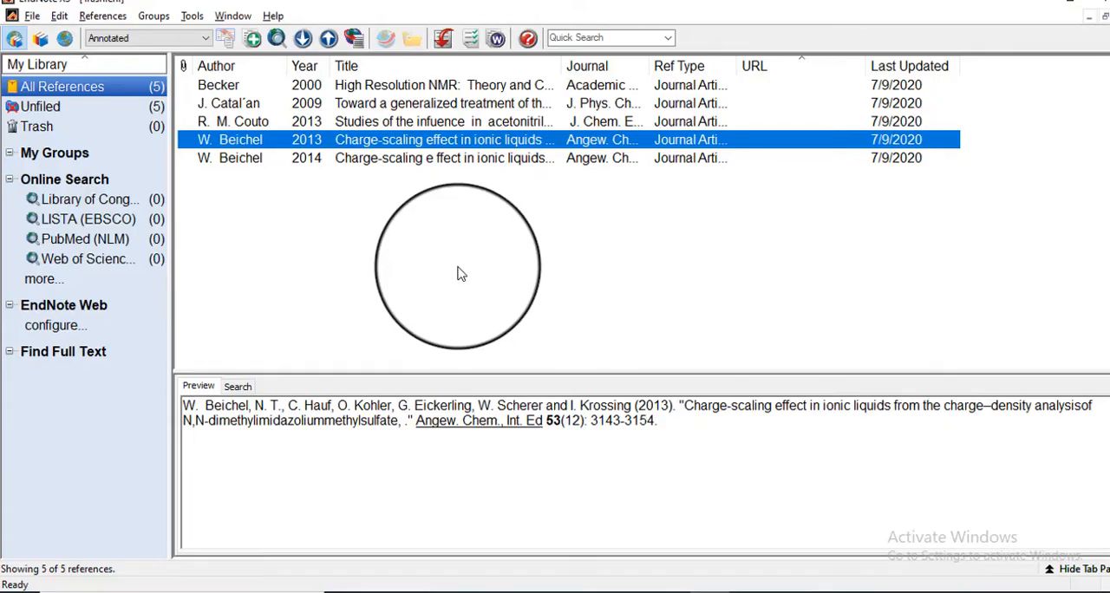
Step: Create a new blank reference and list the available reference types
left_click(102, 15)
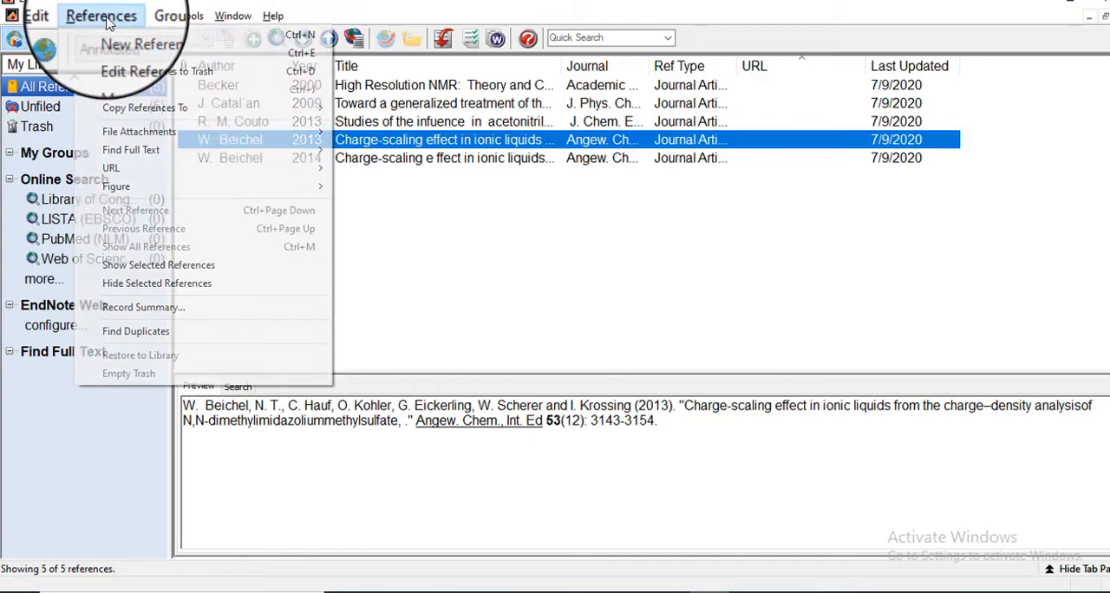
left_click(141, 45)
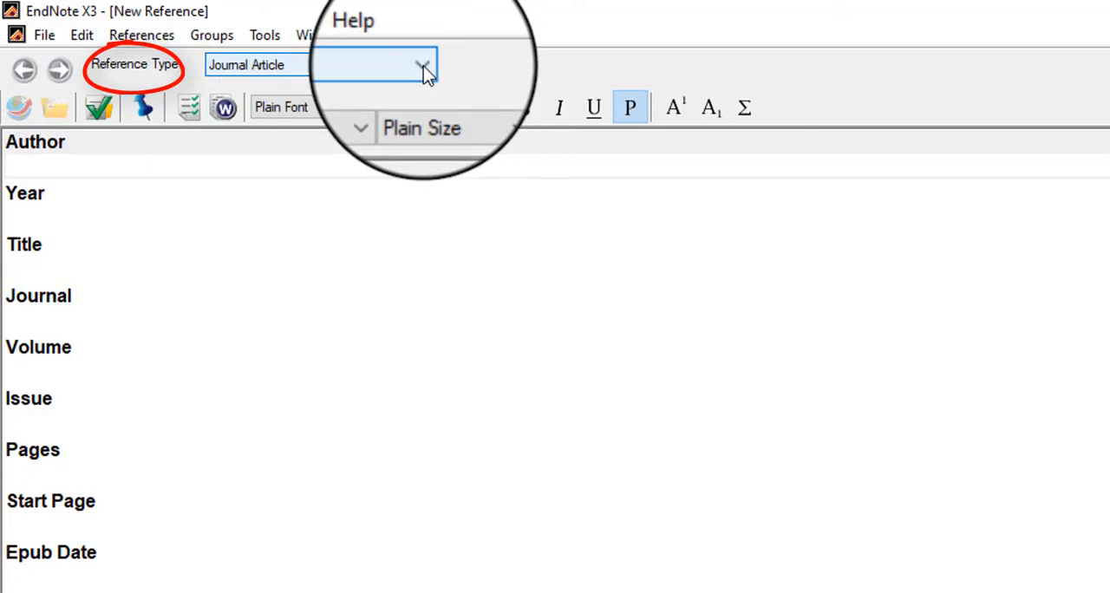
left_click(423, 66)
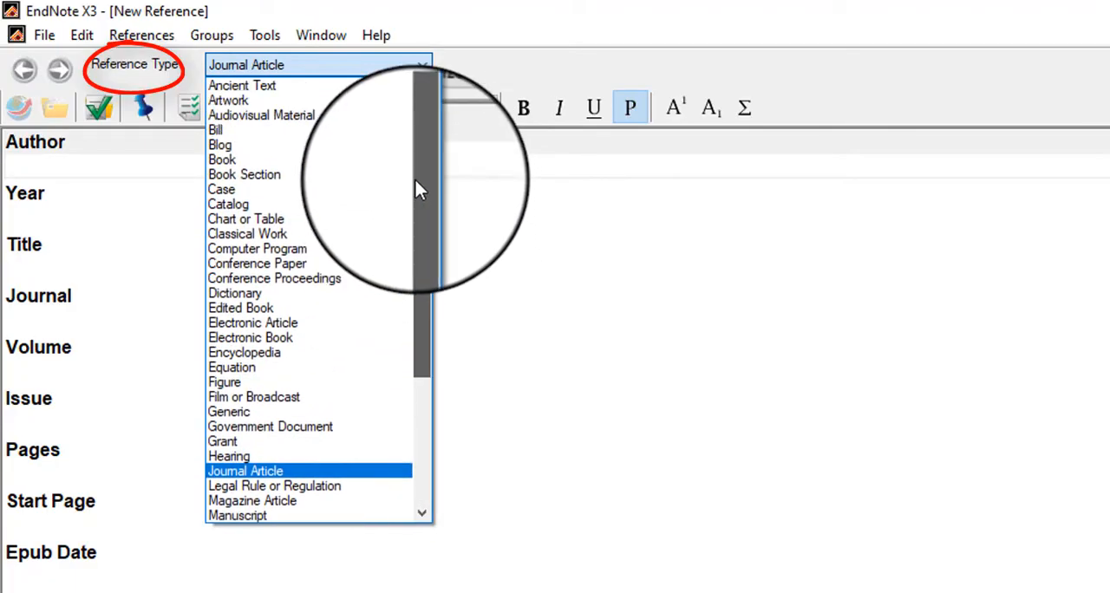